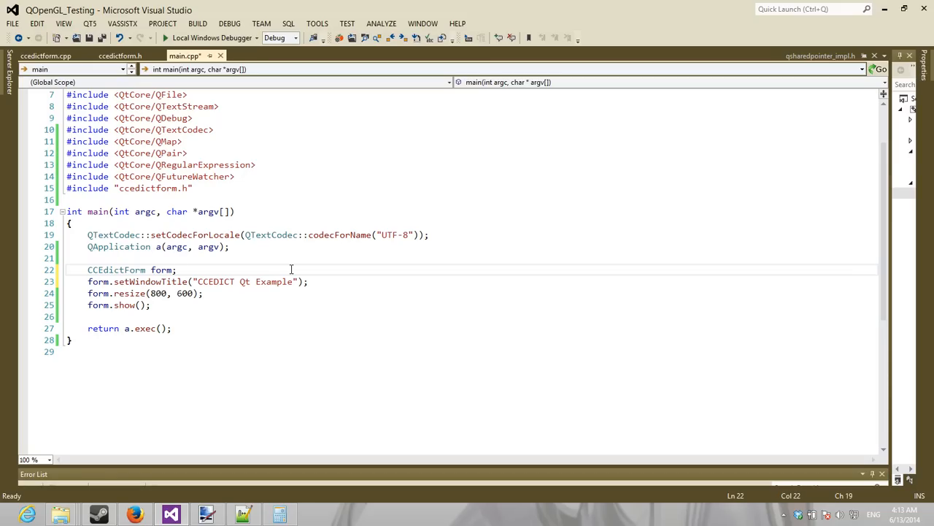
Maximize the CCEDICT Qt Example window and browse the dictionary table.
left_click(163, 38)
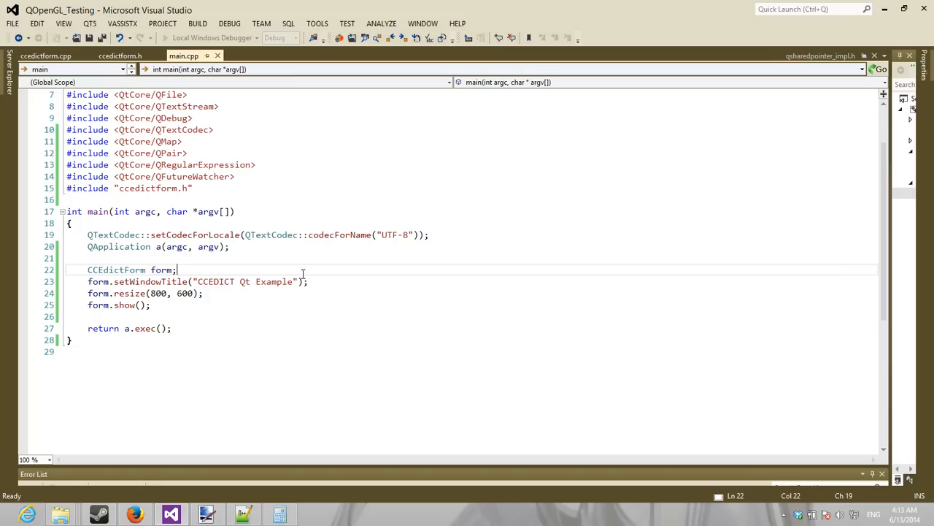
left_click(242, 514)
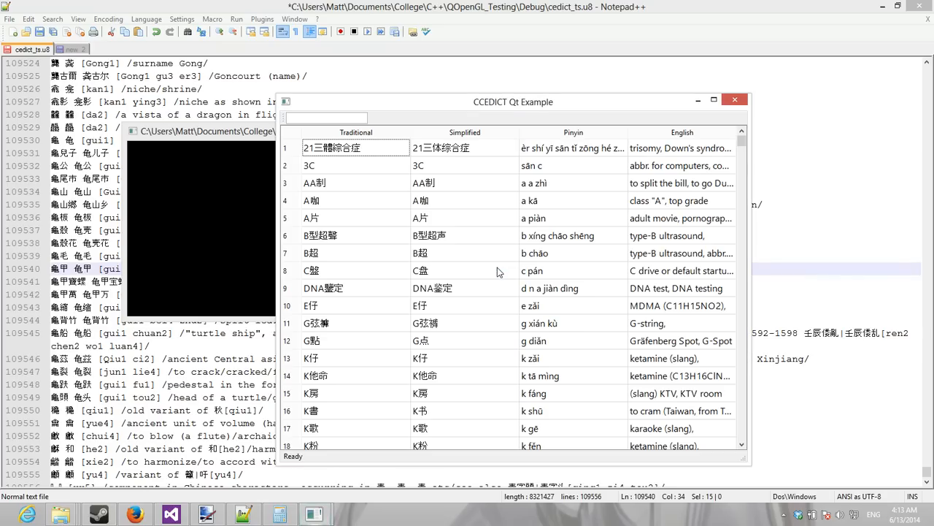
left_click_drag(514, 102, 505, 30)
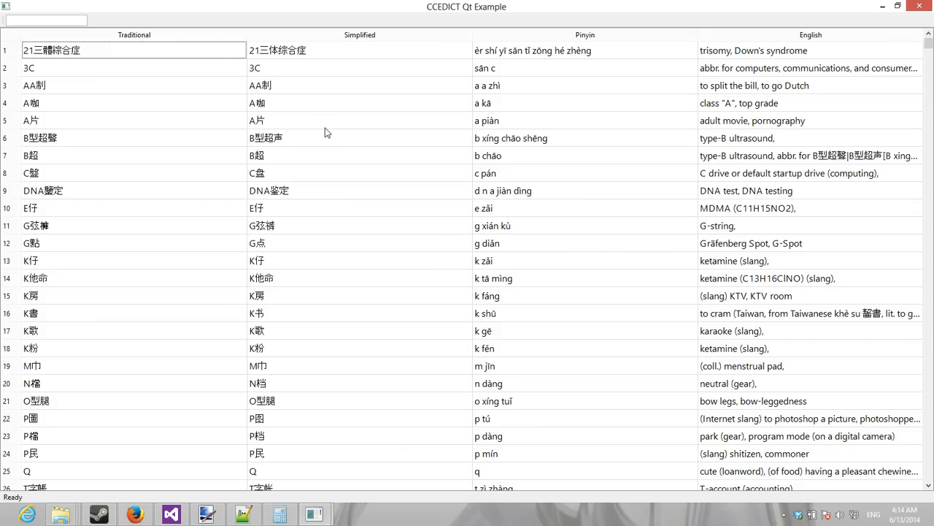
mouse_move(295, 152)
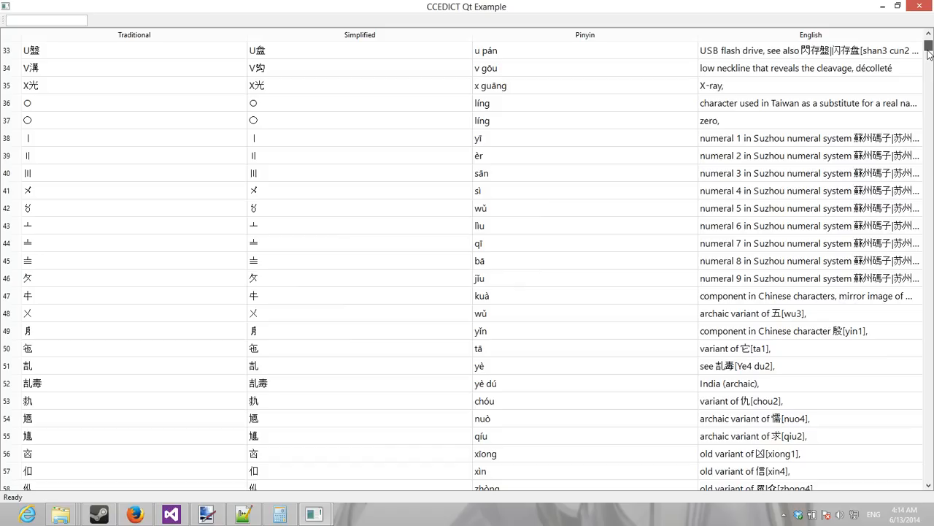
left_click_drag(929, 45, 928, 309)
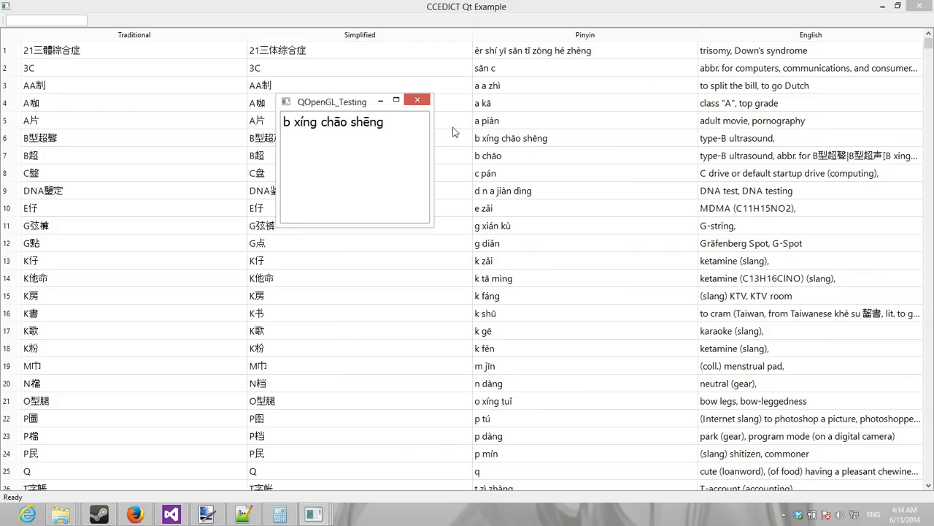
Dismiss the pinyin popup and select the O型腿 entry in row 21.
left_click(418, 99)
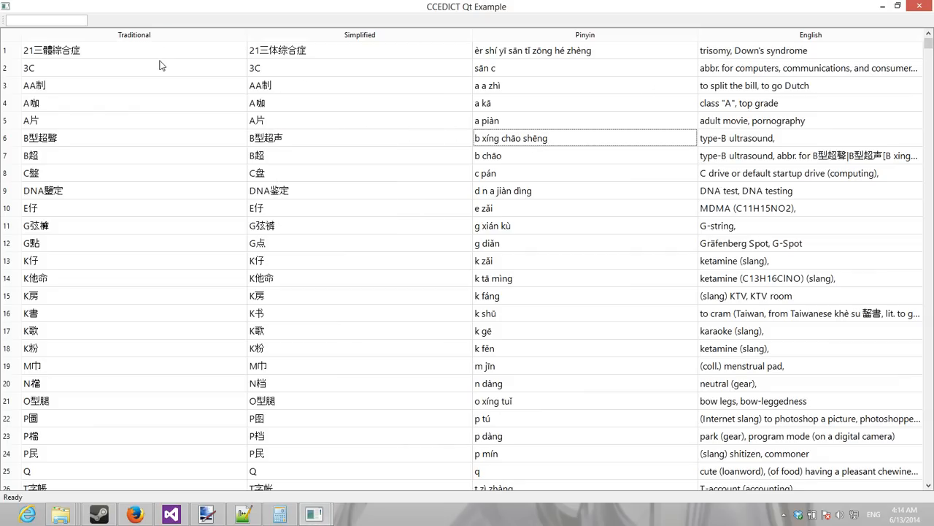
left_click(124, 400)
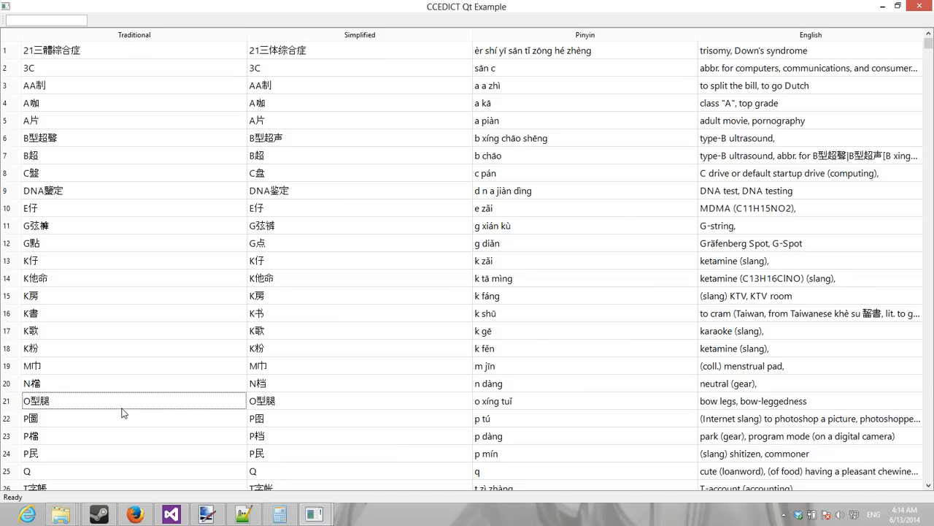
scroll("down", 3)
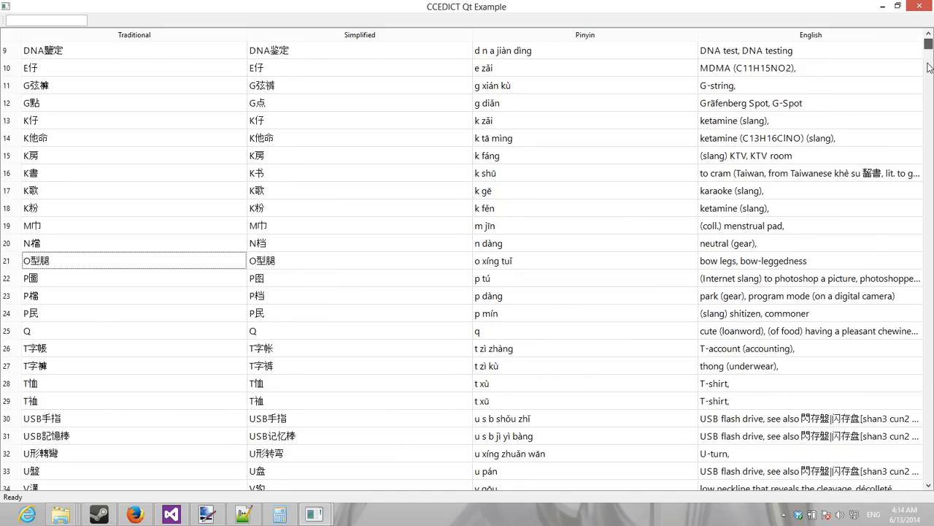
Jump to row 500 and view an entry's simplified text and pinyin in popups.
type("500")
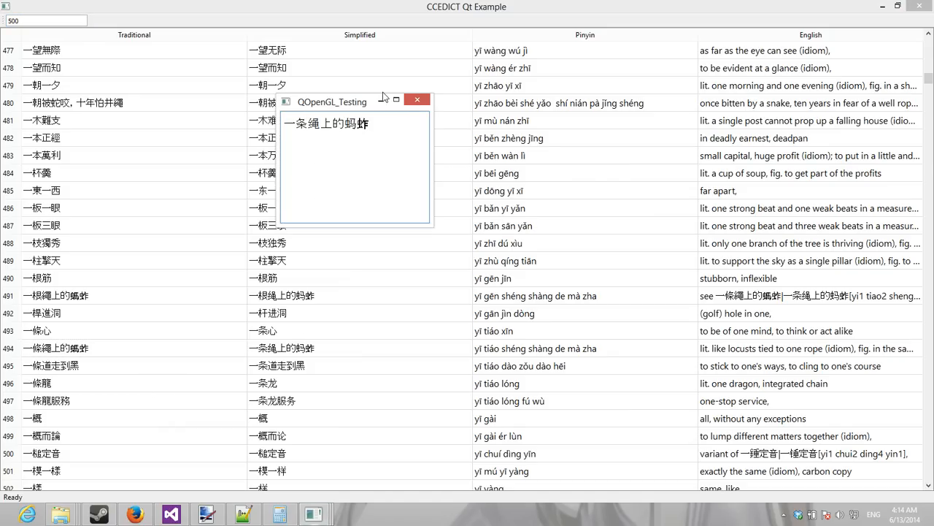
left_click(417, 99)
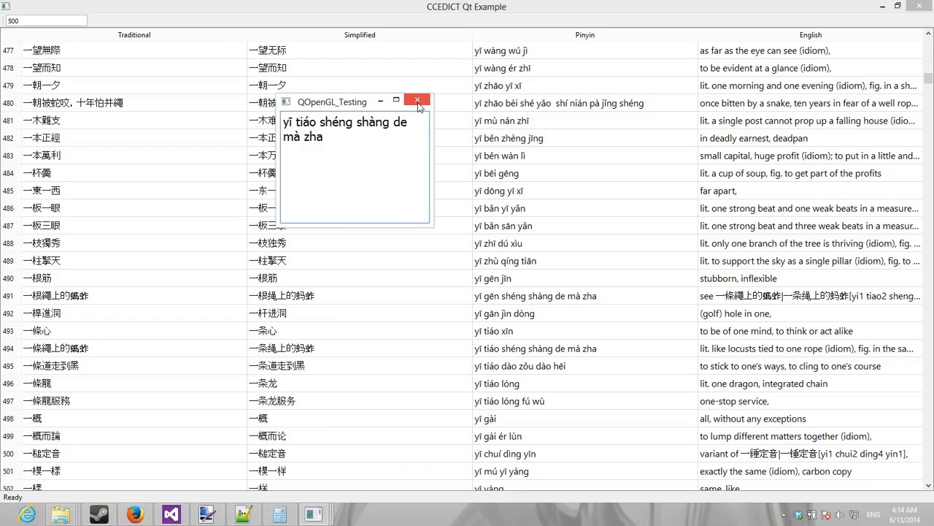
left_click(417, 101)
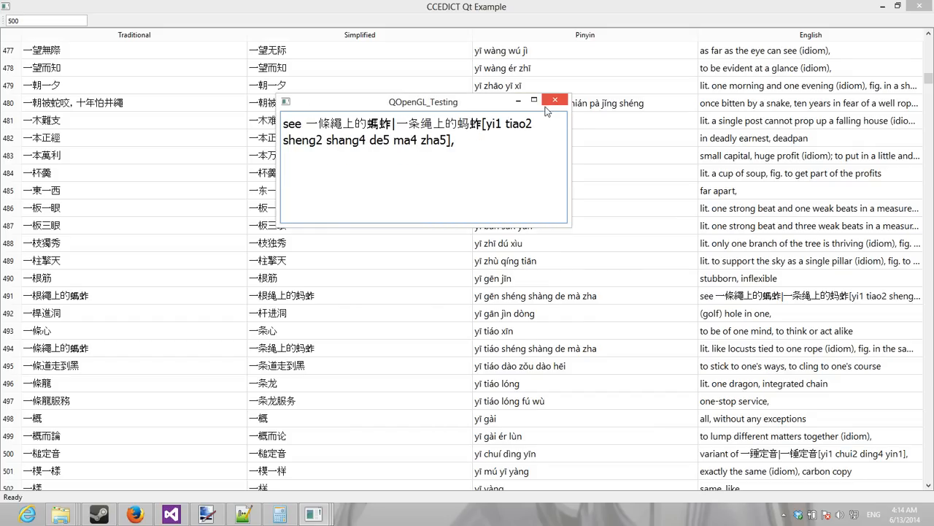
View popups for the cross-reference, 'stubborn, inflexible' and pillar idiom definitions.
left_click(554, 99)
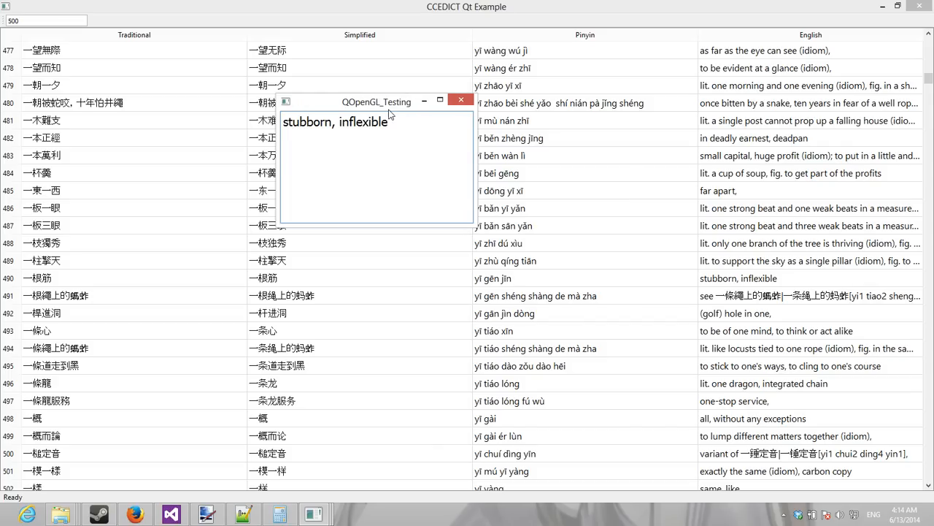
left_click(461, 100)
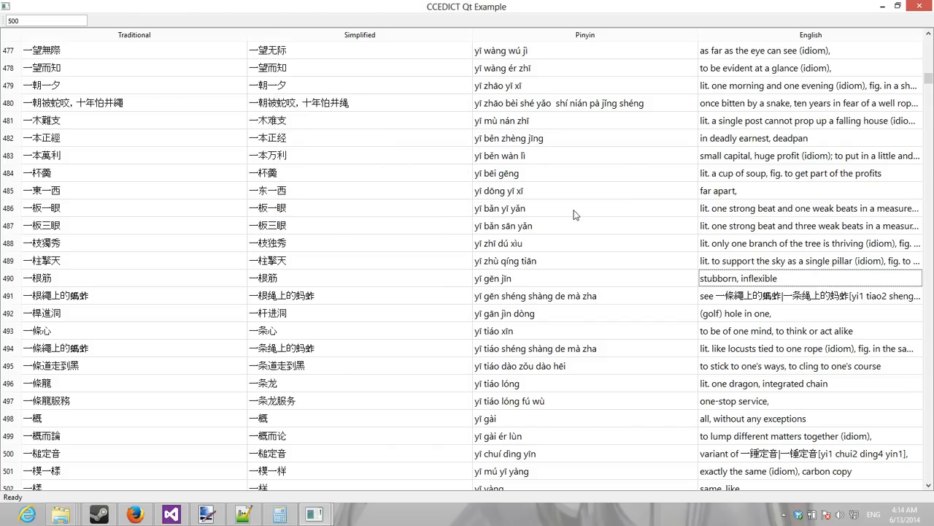
mouse_move(494, 305)
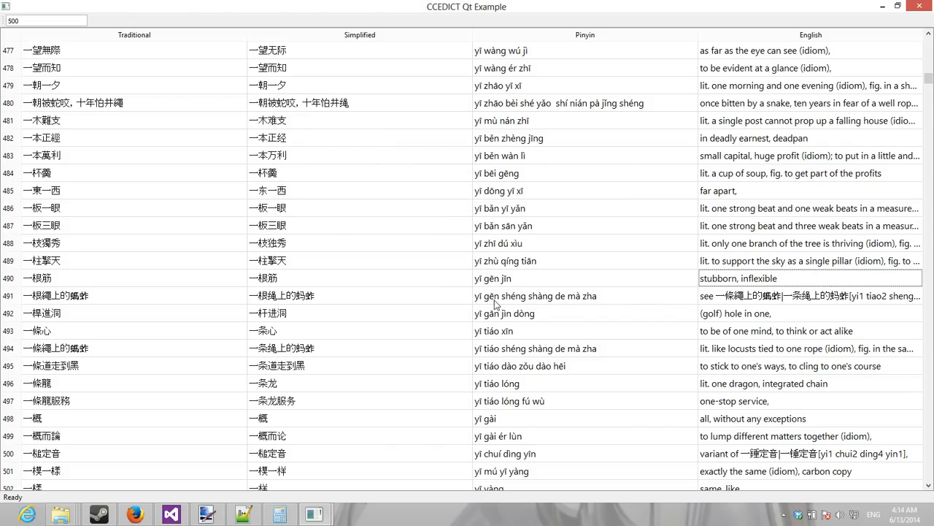
mouse_move(264, 327)
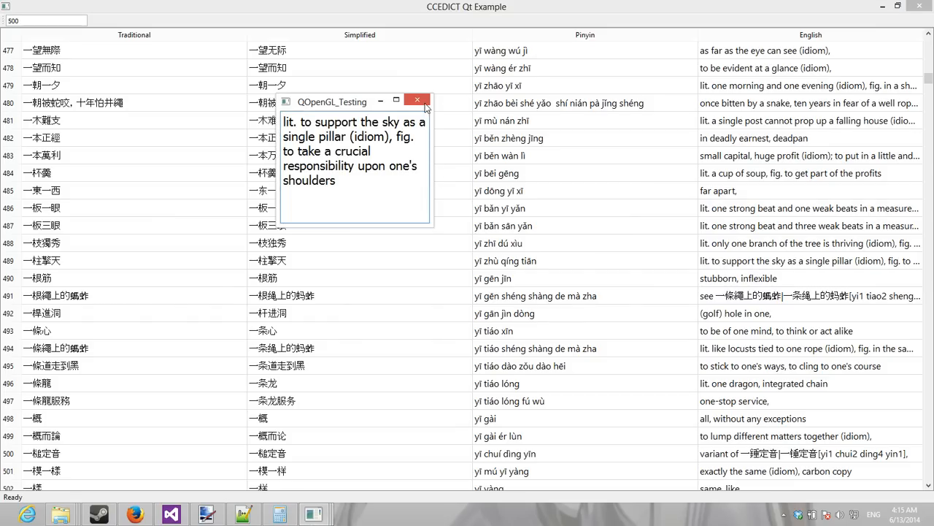
left_click(418, 101)
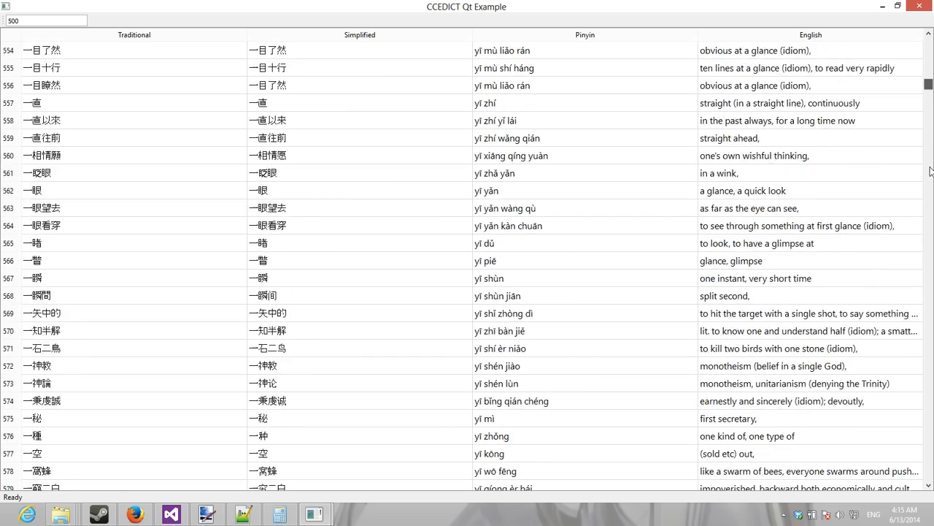
Scroll to row 610, re-enter and clear 500 in the row box, then return to main.cpp in Visual Studio.
scroll("down", 3)
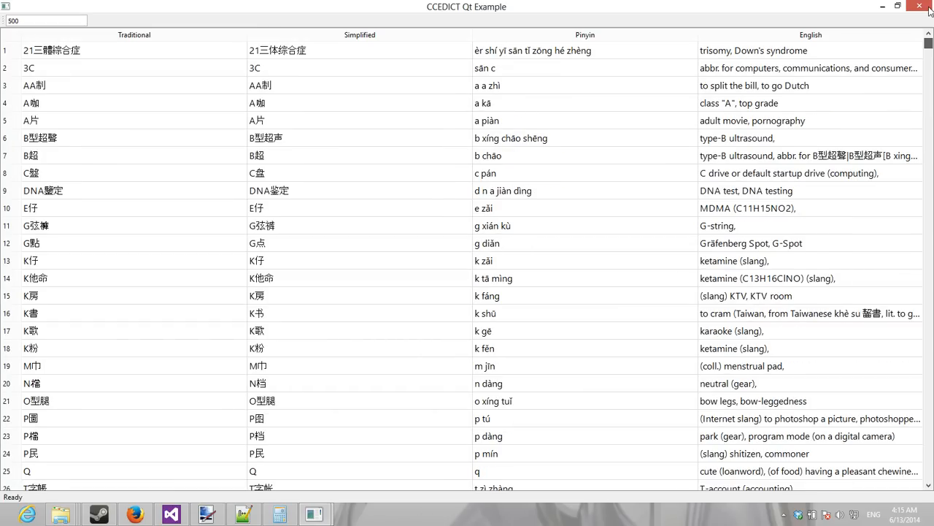
mouse_move(461, 129)
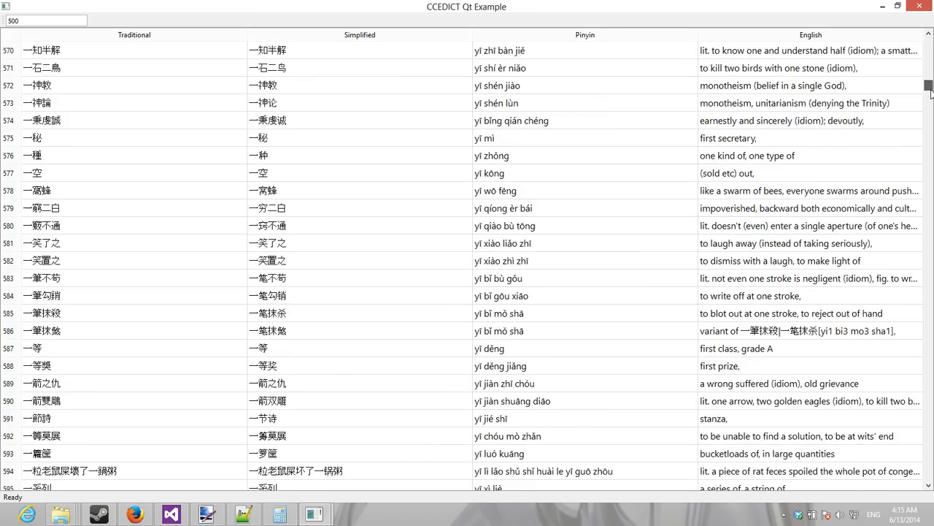
scroll("down", 3)
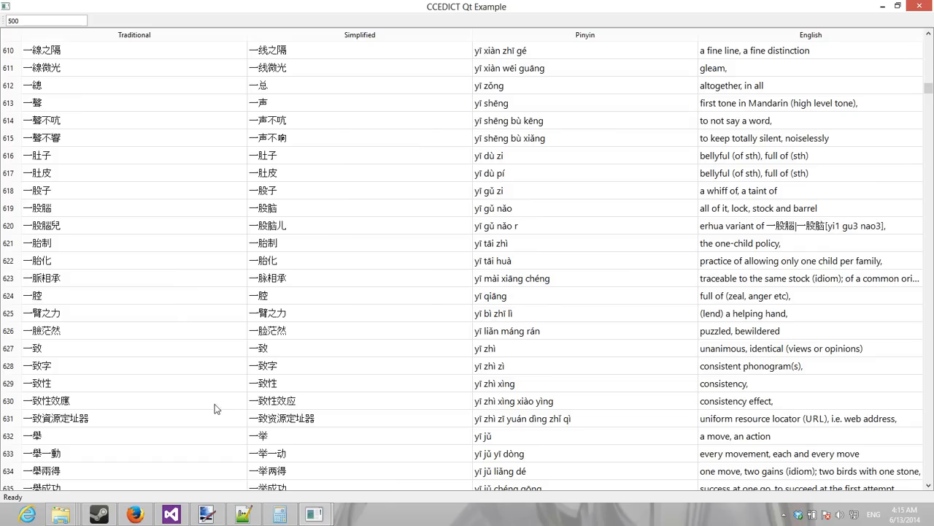
mouse_move(219, 414)
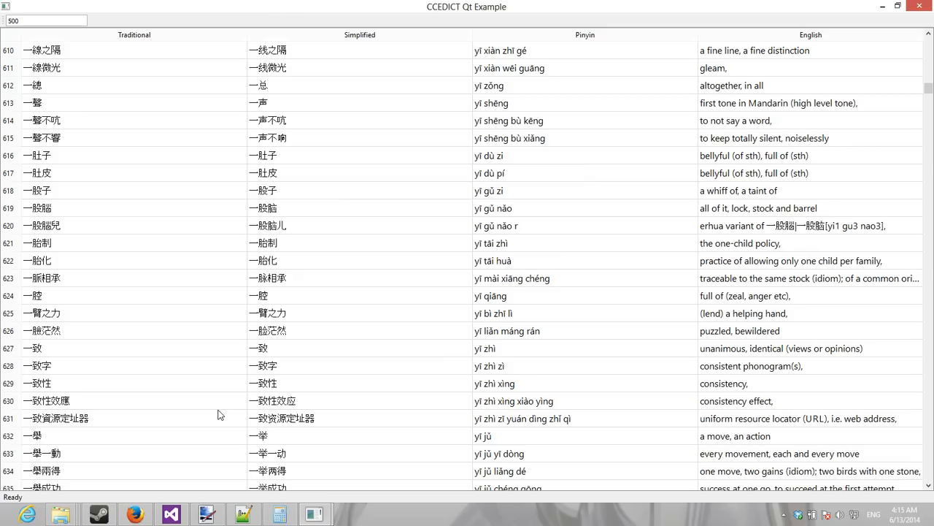
mouse_move(123, 160)
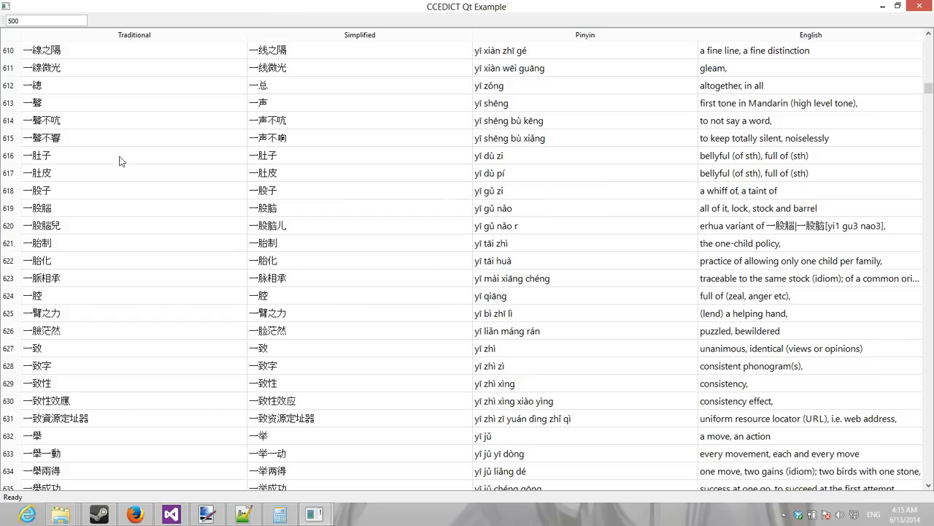
left_click(45, 20)
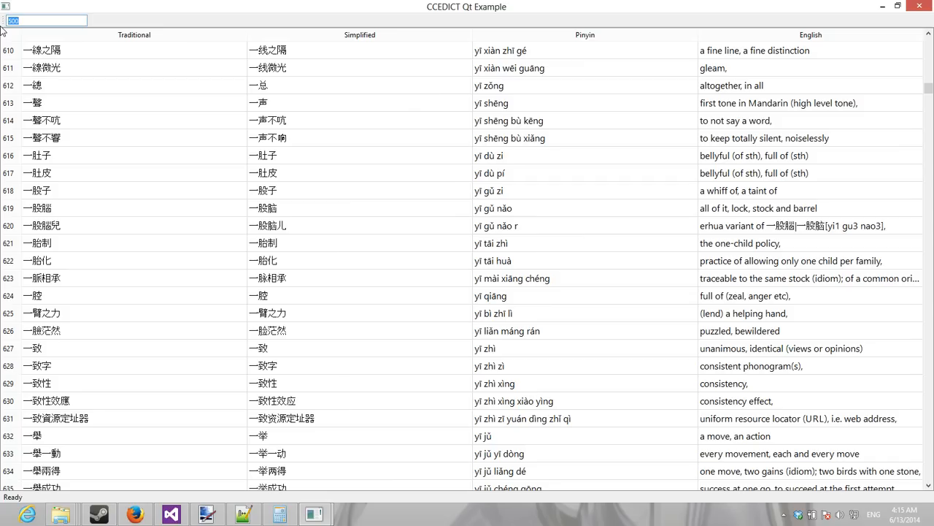
mouse_move(759, 125)
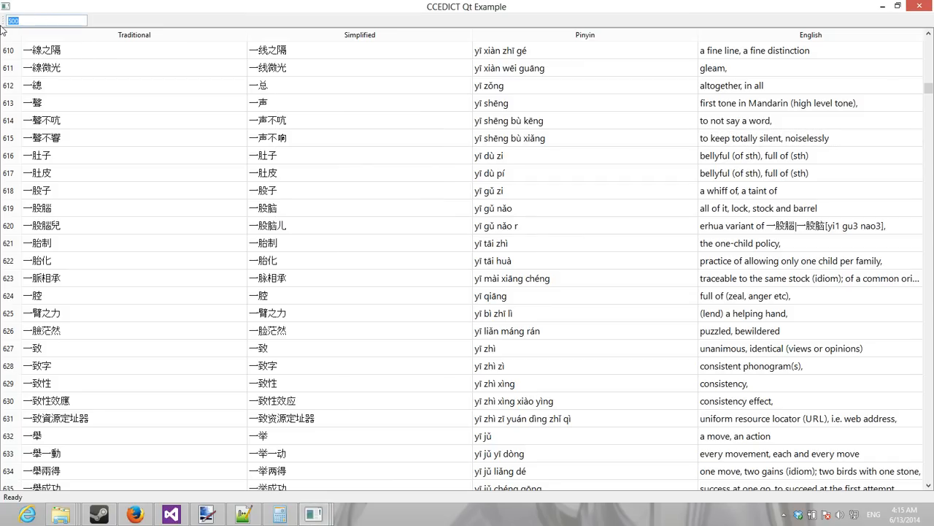
mouse_move(270, 58)
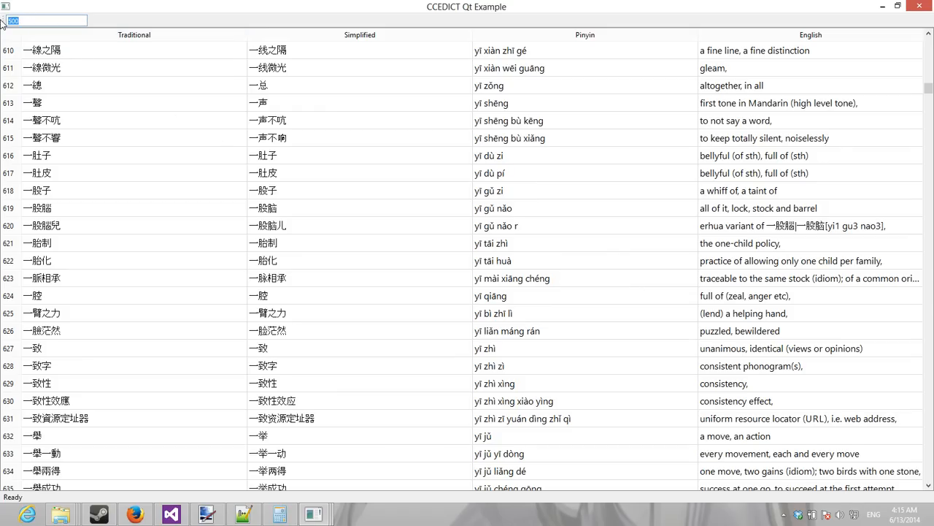
type("500")
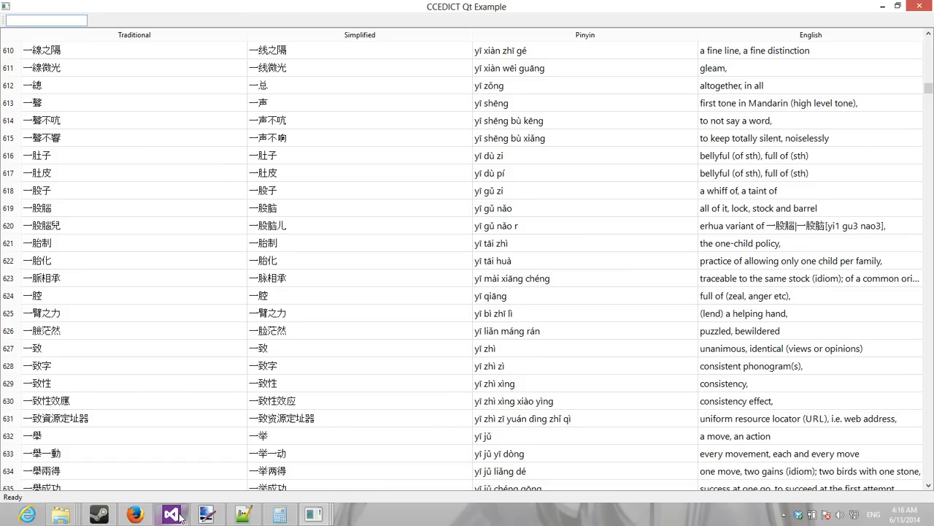
left_click(171, 514)
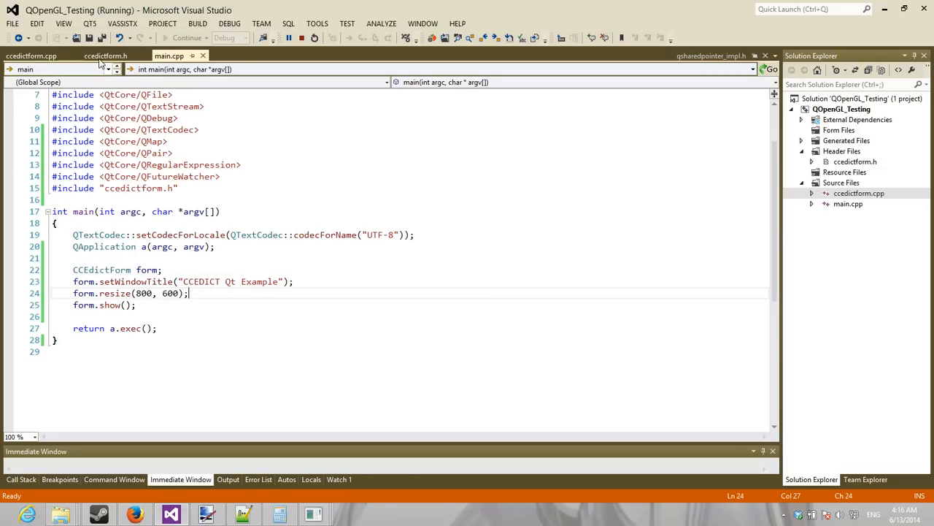
View ccedictform.h and highlight CCEdictForm's private helper method declarations.
left_click(105, 55)
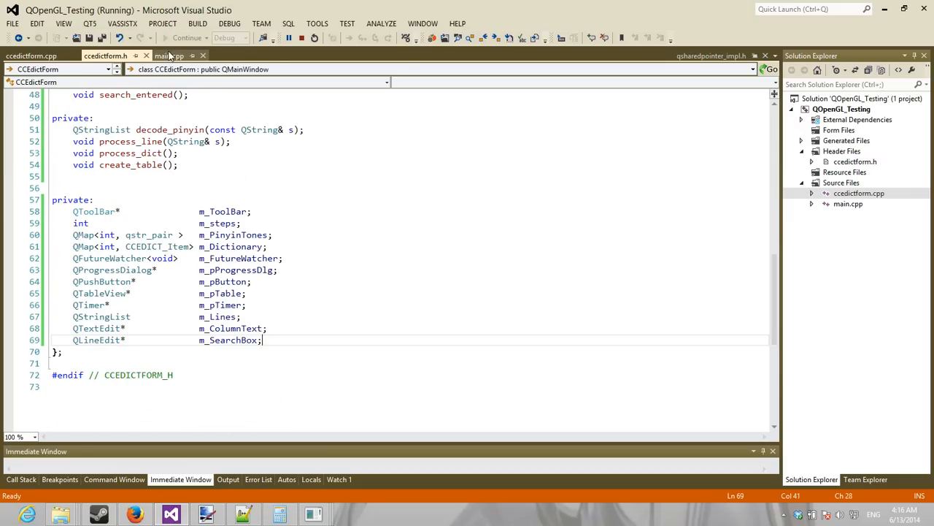
left_click(168, 56)
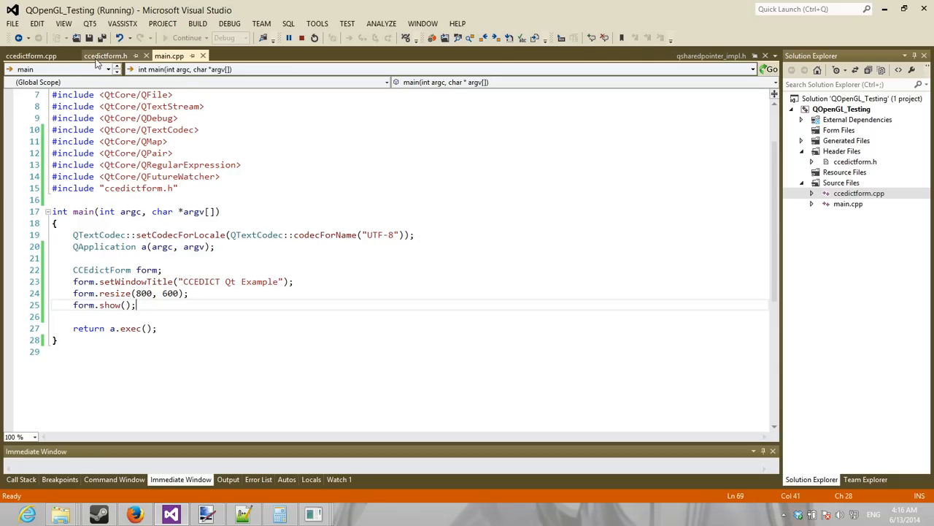
left_click(106, 56)
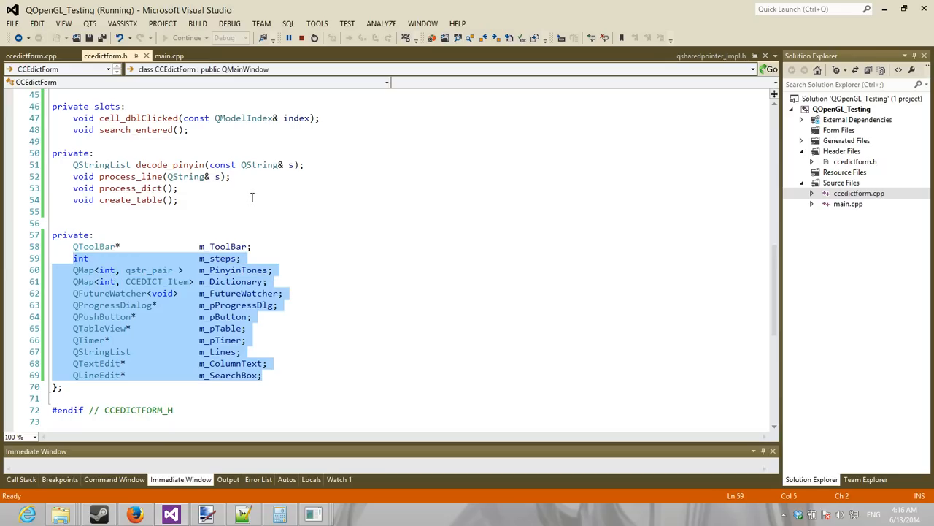
mouse_move(183, 198)
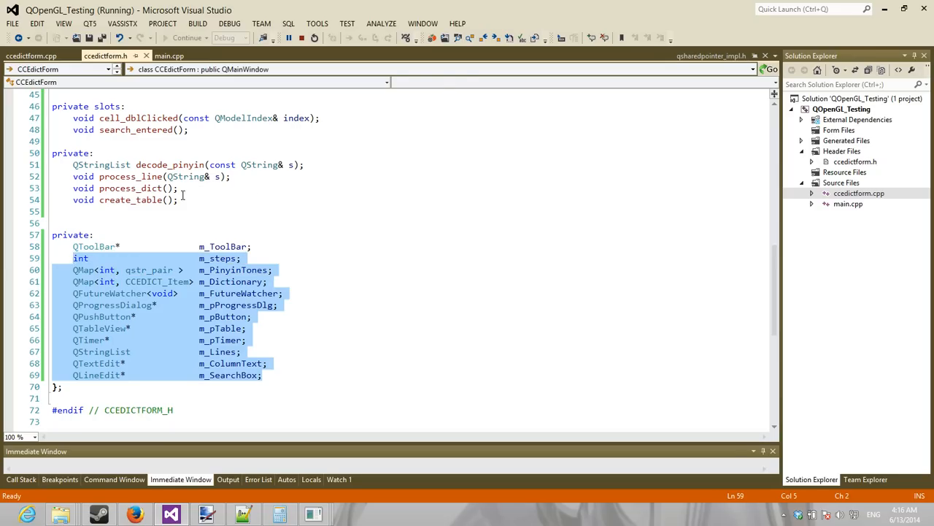
left_click(187, 175)
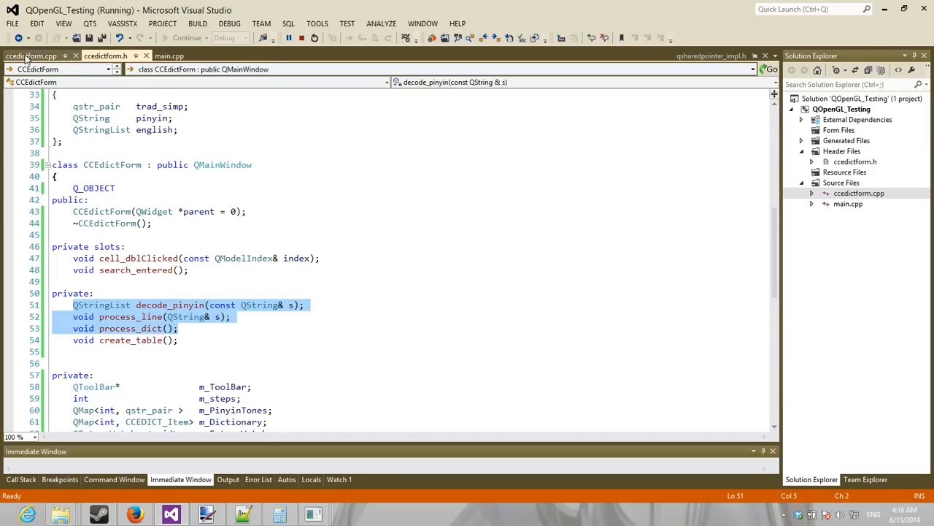
Scroll through the CCEdictForm constructor in ccedictform.cpp.
scroll("down", 3)
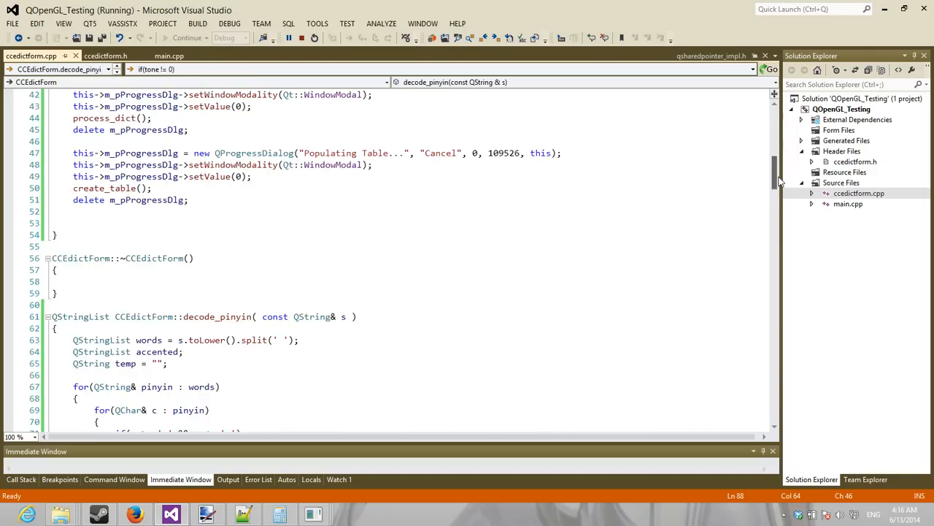
scroll("down", 3)
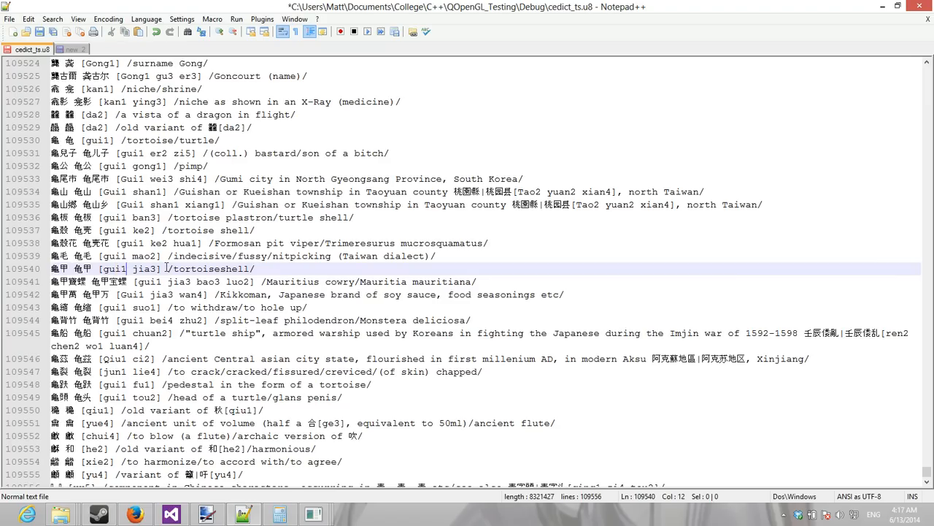
Highlight part of a cedict_ts.u8 dictionary line in Notepad++.
left_click_drag(165, 269, 248, 268)
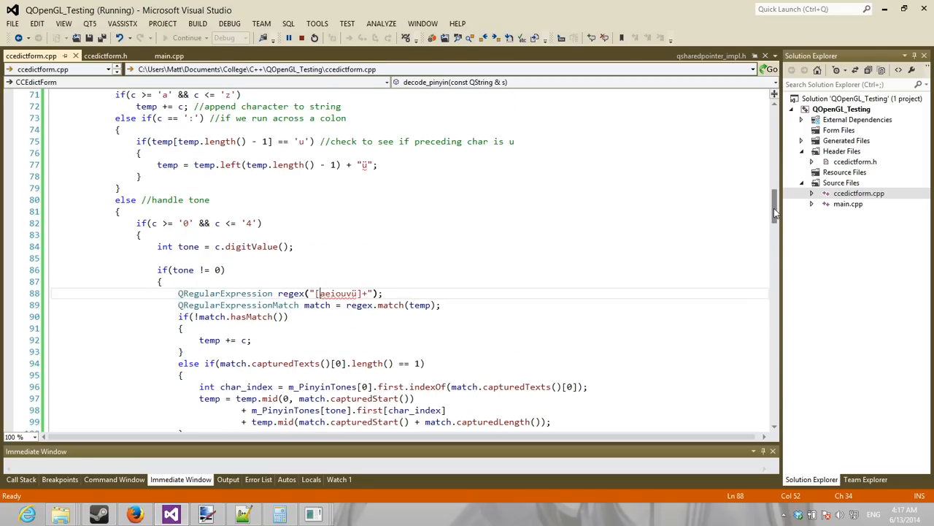
Scroll through decode_pinyin, process_line and the constructor's tone tables.
scroll("down", 3)
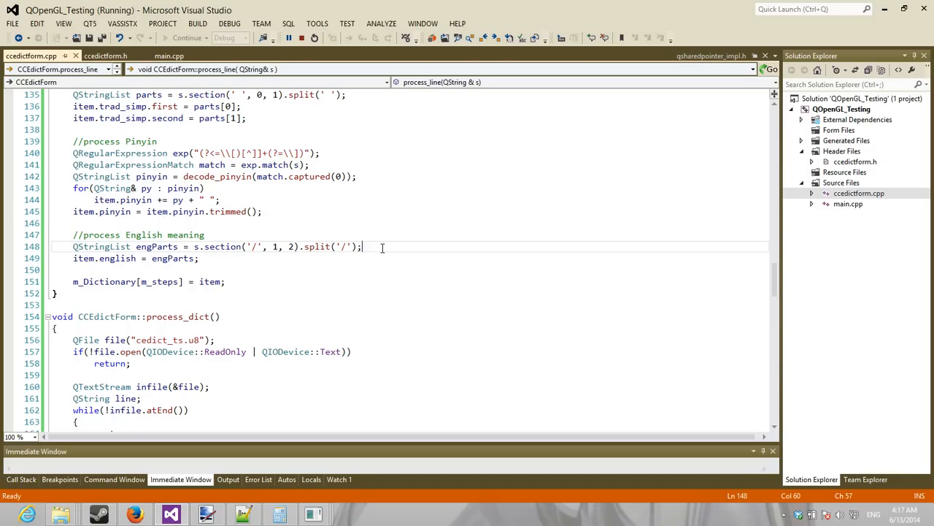
mouse_move(660, 306)
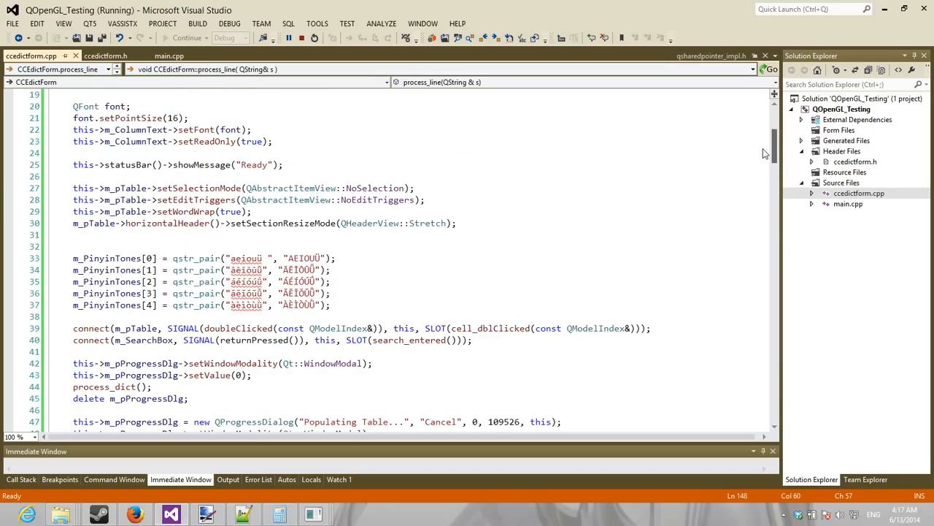
scroll("down", 3)
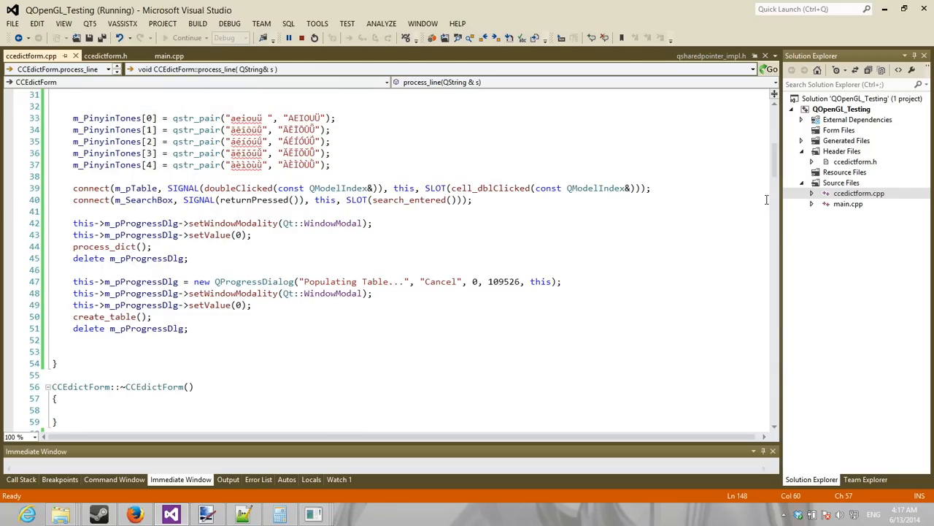
scroll("down", 3)
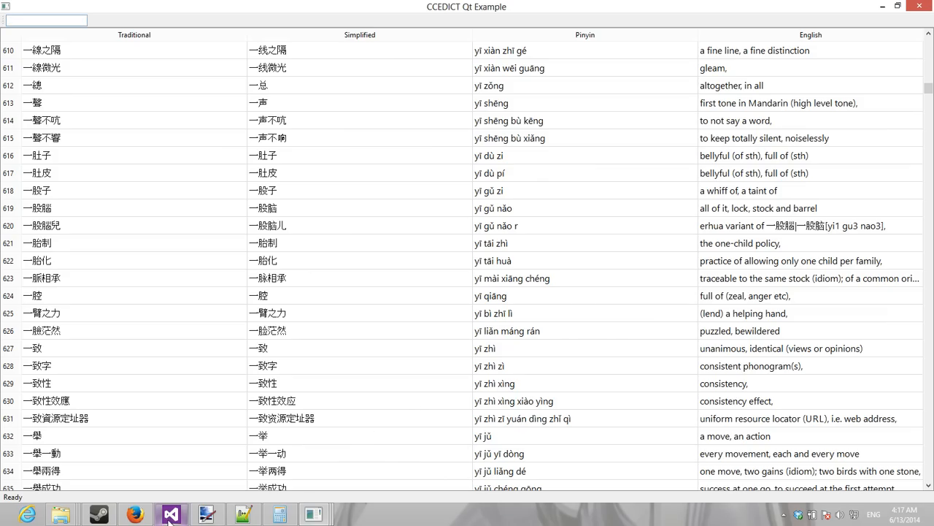
mouse_move(135, 514)
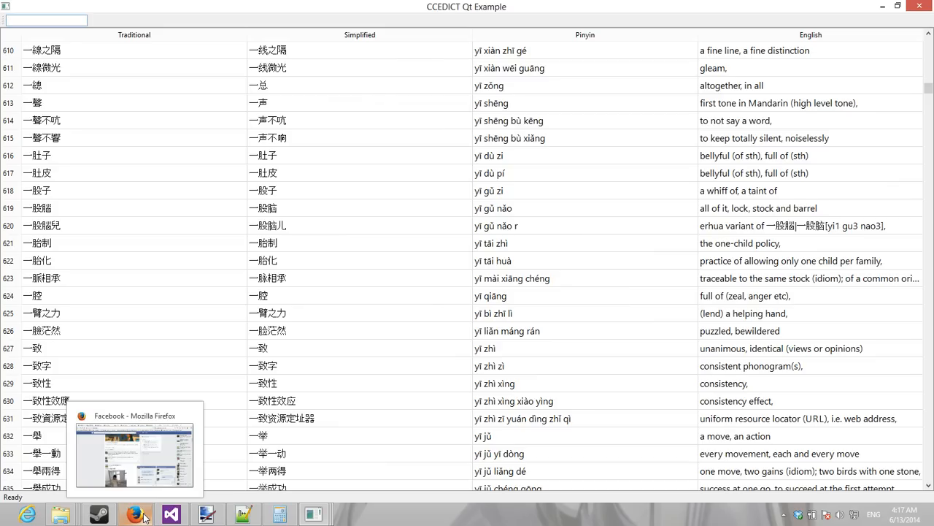